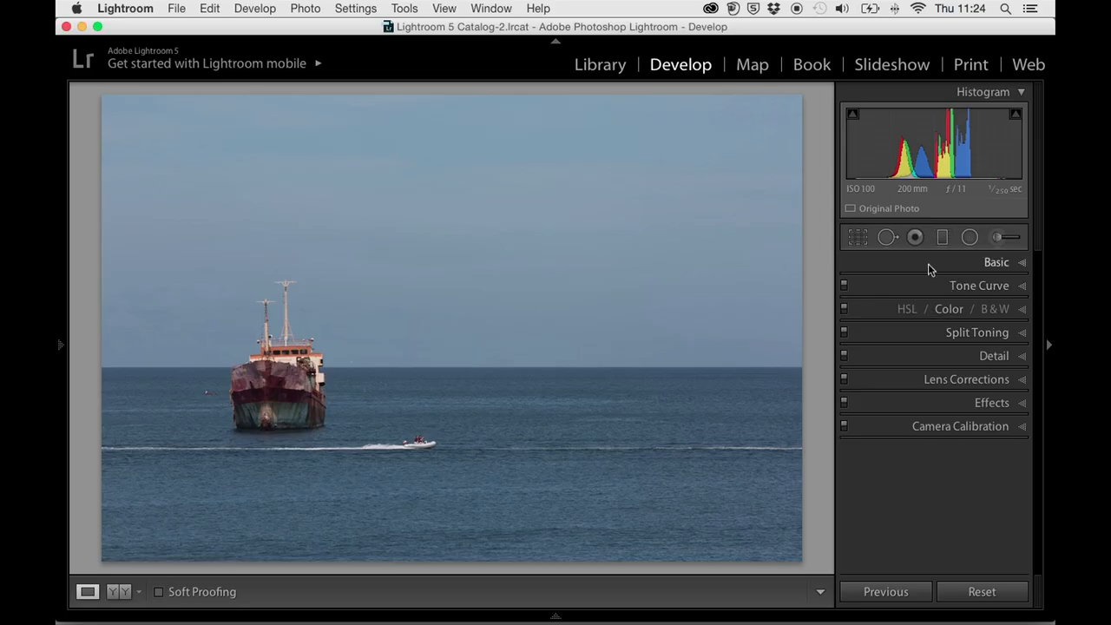
# Expand the Basic panel to reach the tone sliders for the ship photo
pyautogui.click(996, 260)
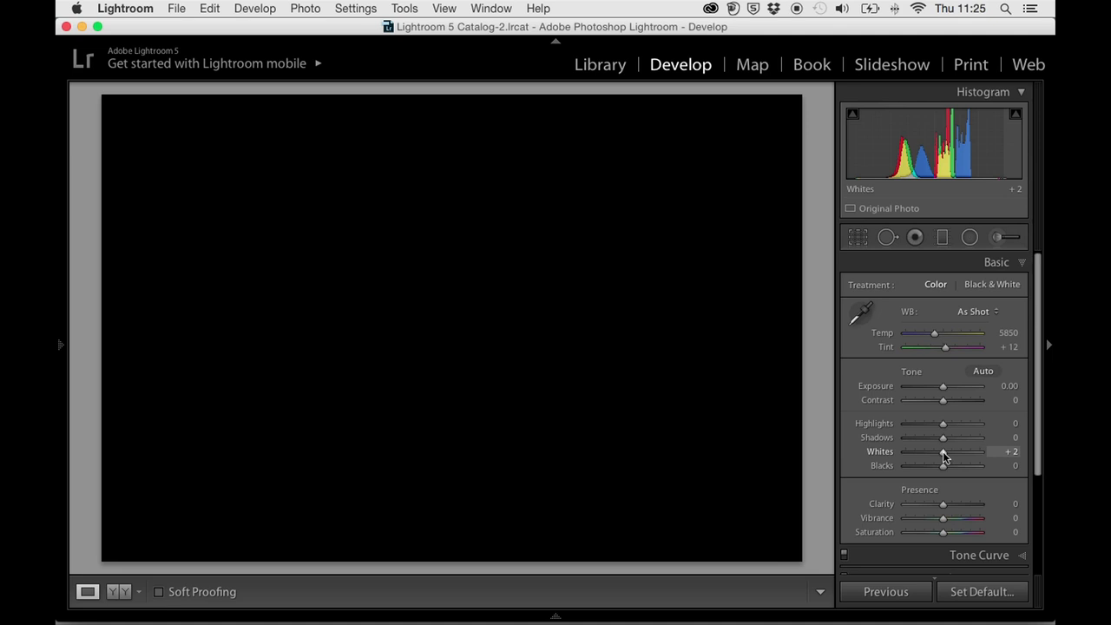
# Raise Whites to +53 with the highlight-clipping preview until highlights just begin to clip
pyautogui.moveTo(944, 452); pyautogui.dragTo(947, 451)
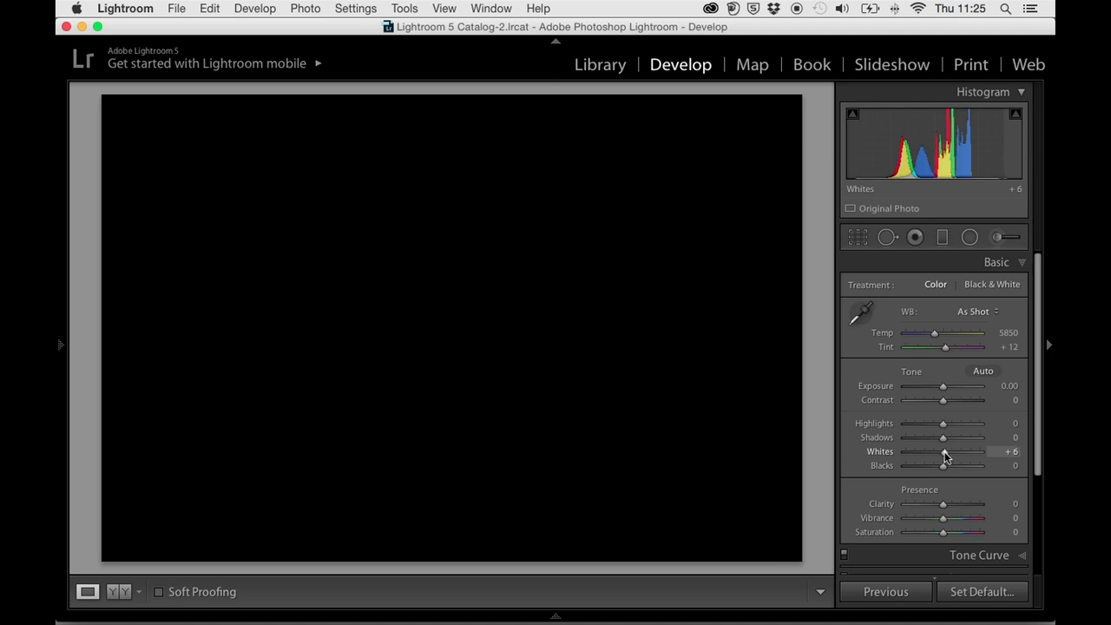
pyautogui.moveTo(944, 451); pyautogui.dragTo(958, 451)
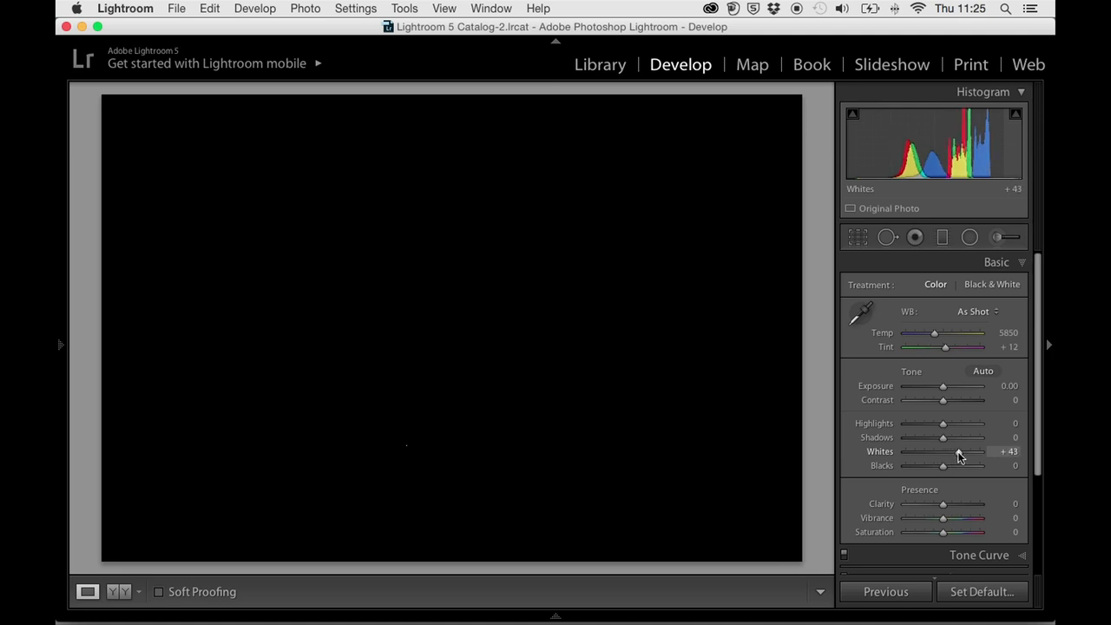
pyautogui.moveTo(942, 451); pyautogui.dragTo(958, 451)
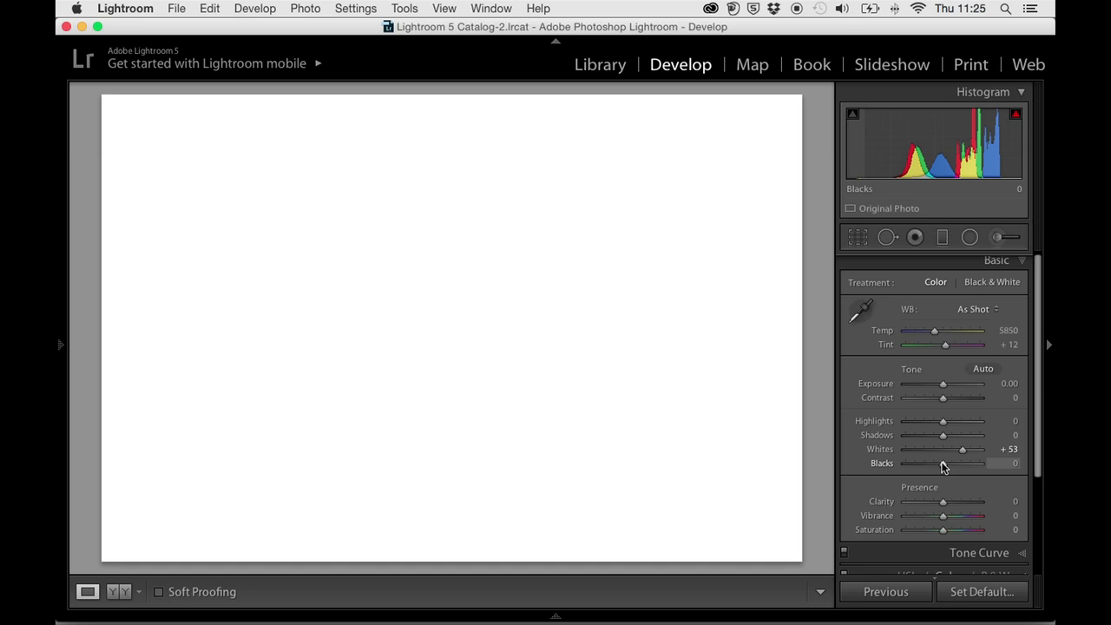
# Lower Blacks to about -23 until faint shadow-clipping specks appear
pyautogui.moveTo(944, 462); pyautogui.dragTo(942, 462)
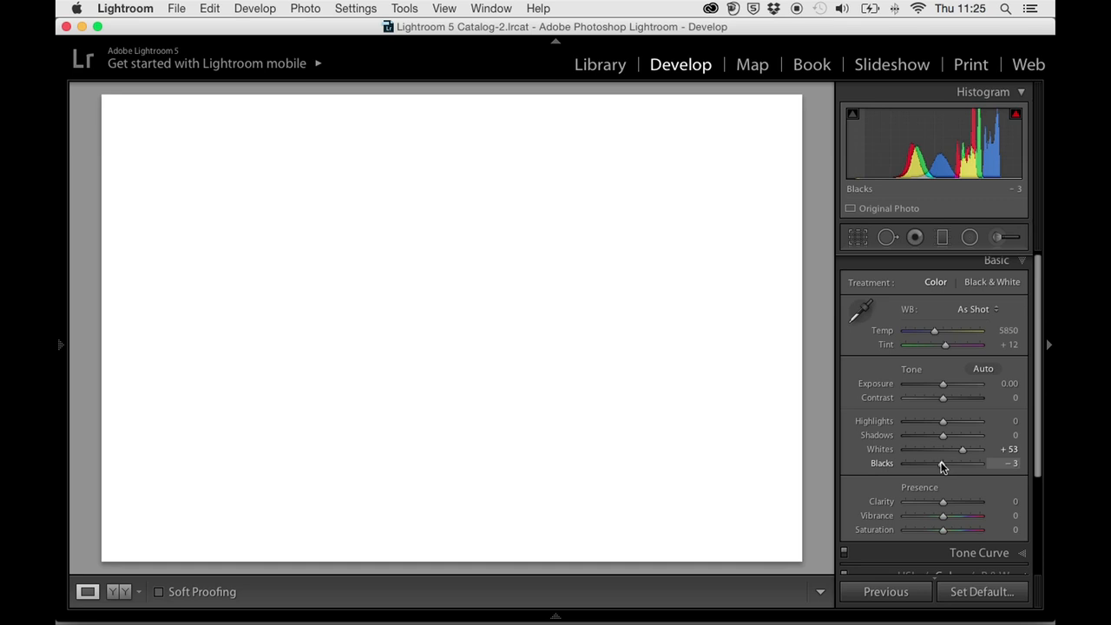
pyautogui.moveTo(962, 461); pyautogui.dragTo(934, 462)
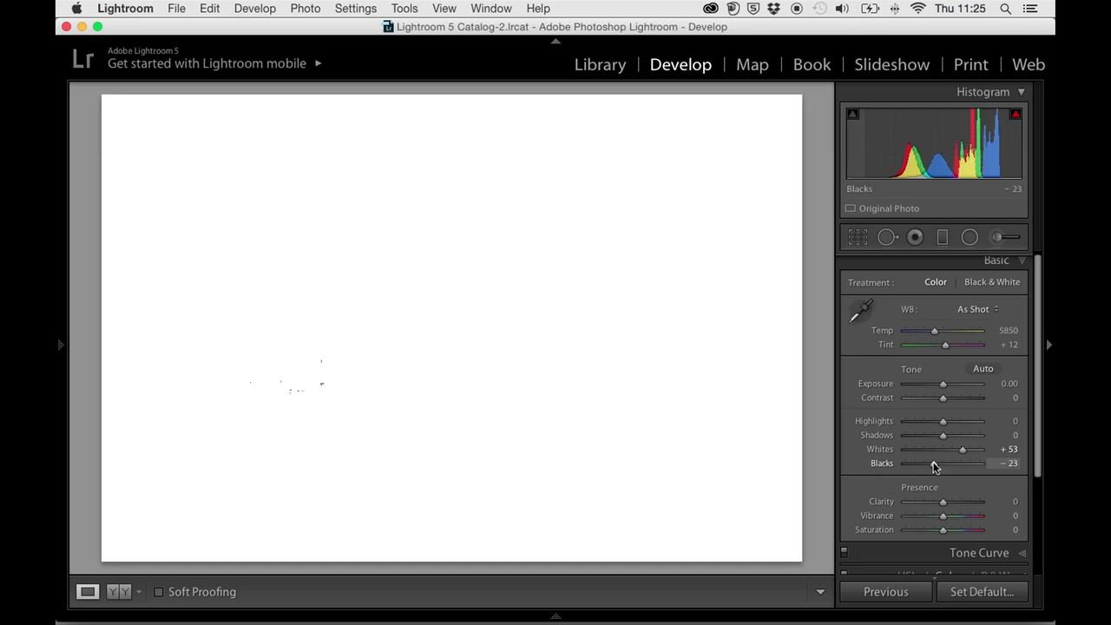